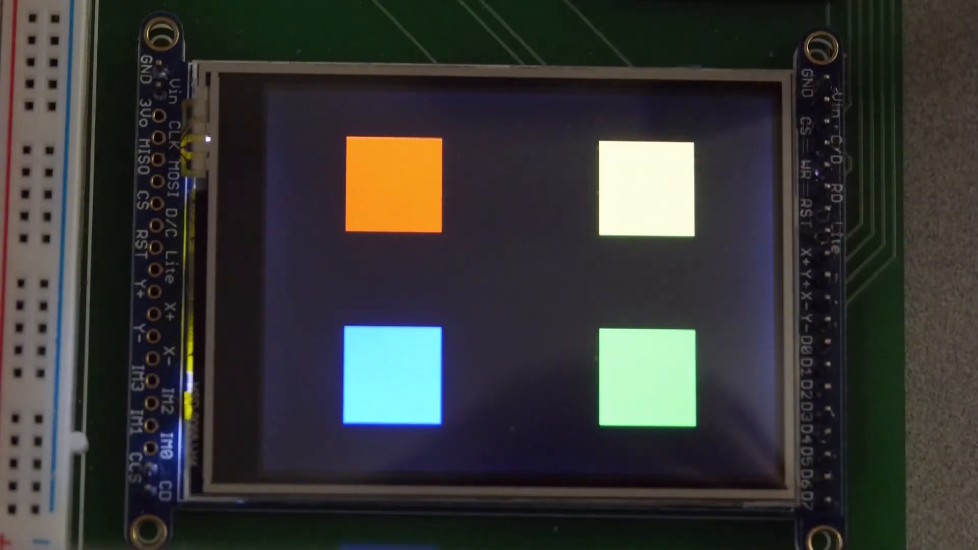
{"action": "left_click", "coordinate": [392, 183]}
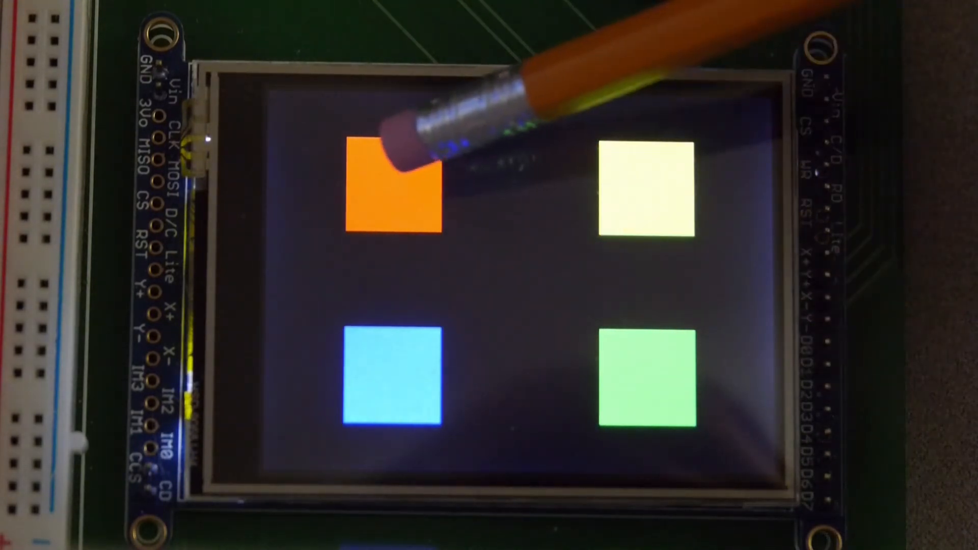
{"action": "left_click", "coordinate": [646, 374]}
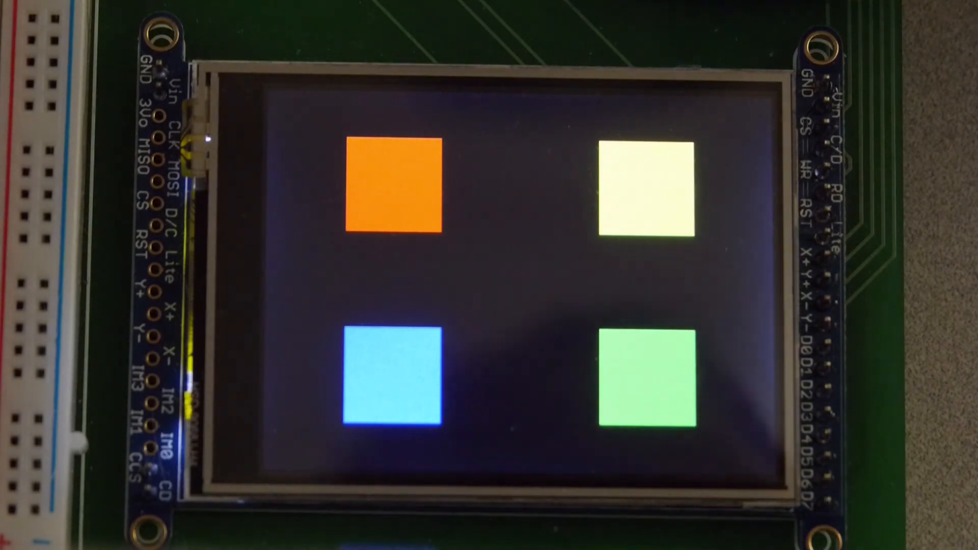
{"action": "left_click", "coordinate": [390, 184]}
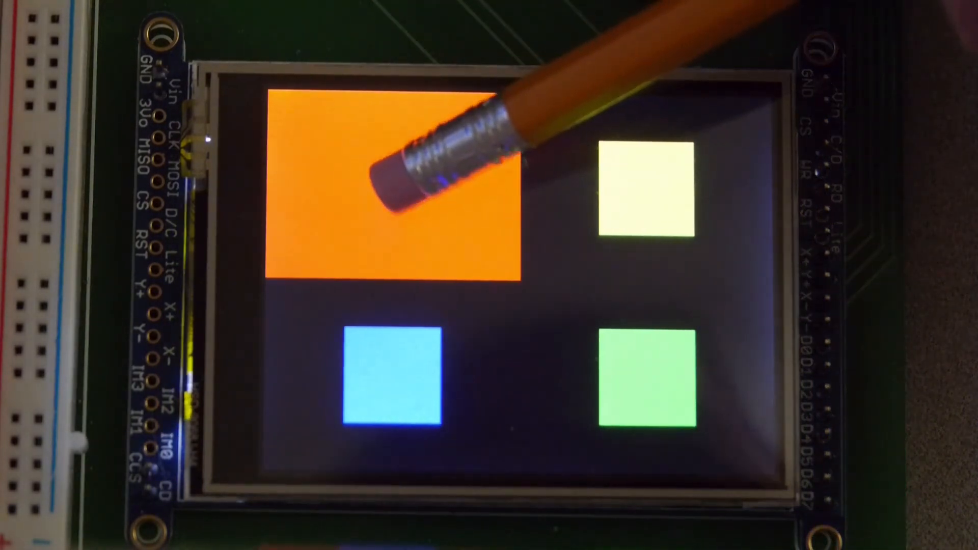